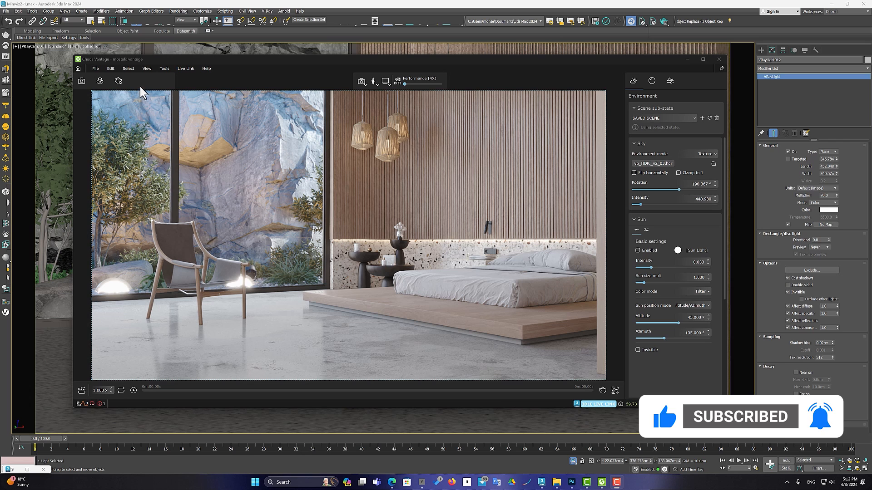
# Enable 'Improve desktop responsiveness in interactive mode' in Preferences and close the dialog.
pyautogui.click(110, 69)
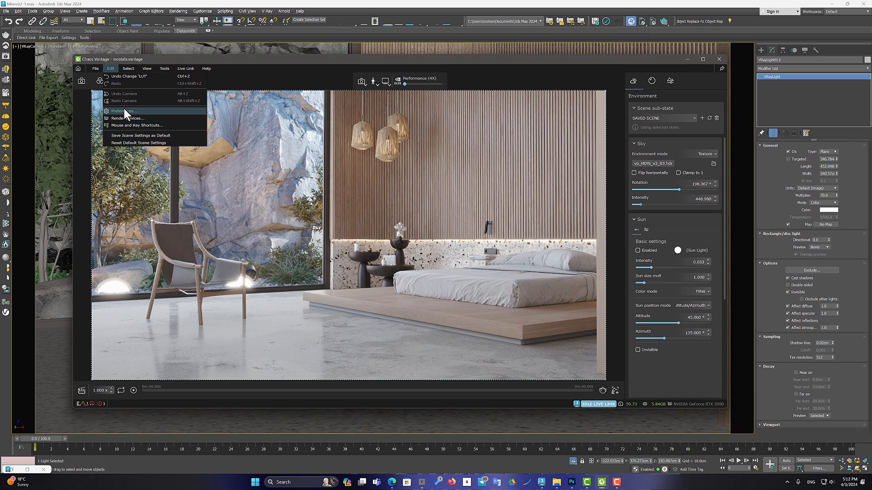
pyautogui.click(125, 111)
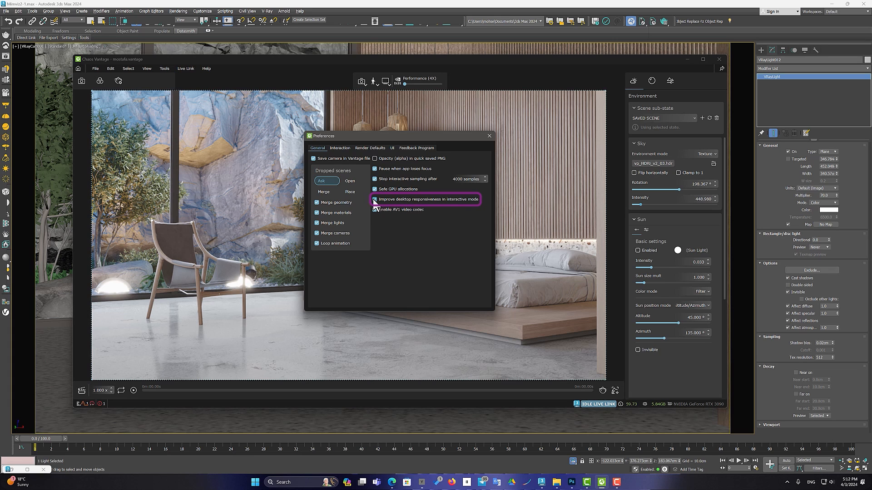
pyautogui.moveTo(401, 206)
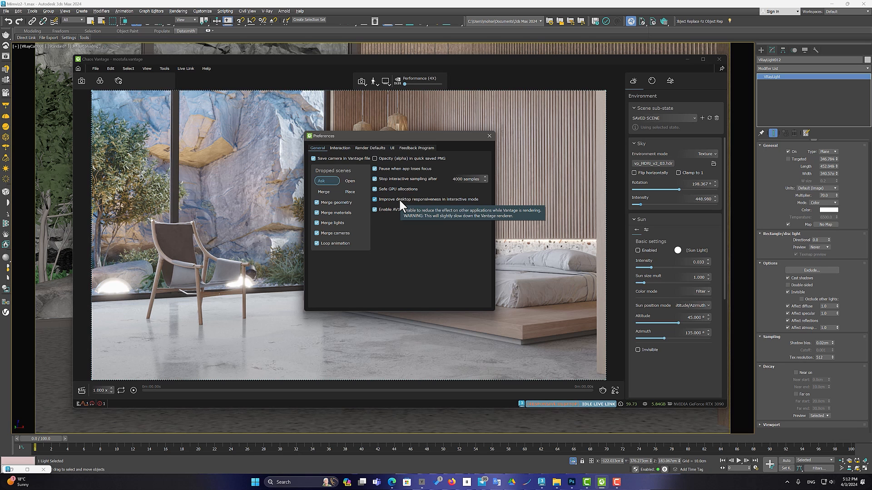
pyautogui.click(489, 135)
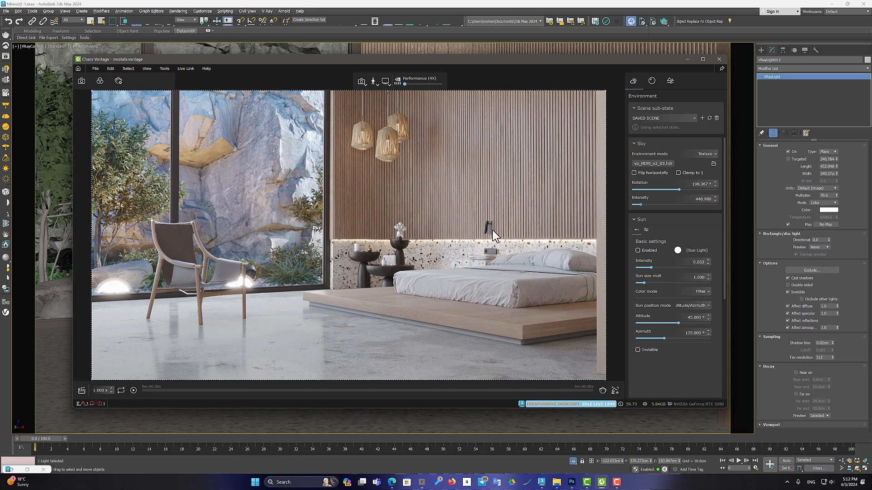
pyautogui.moveTo(527, 415)
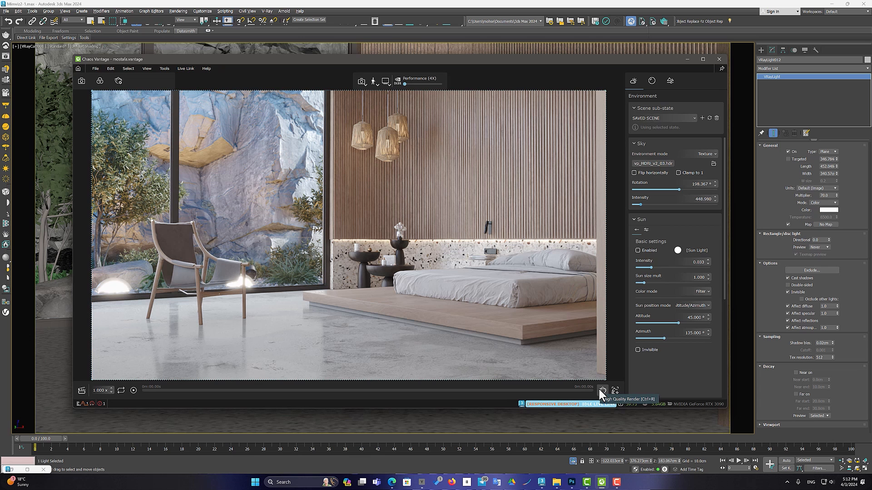
# Bring up the High Quality Render setup showing 1920×1080, 64 samples and denoiser on.
pyautogui.click(602, 390)
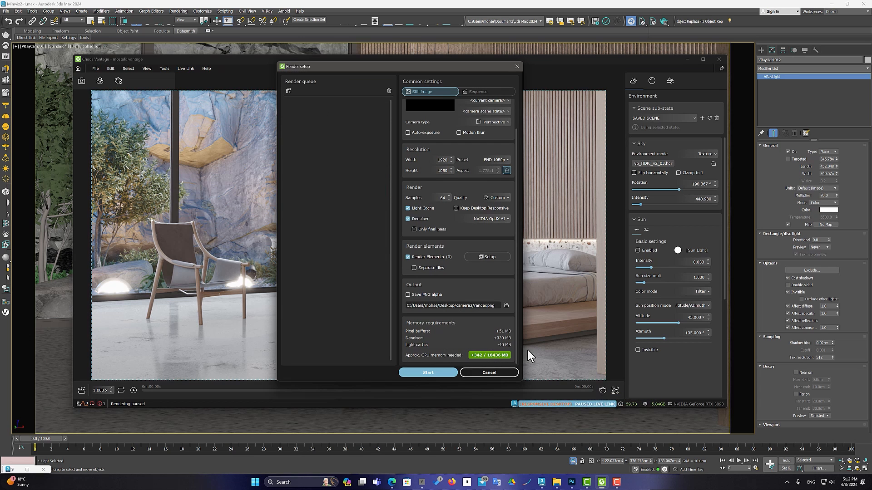
pyautogui.moveTo(483, 218)
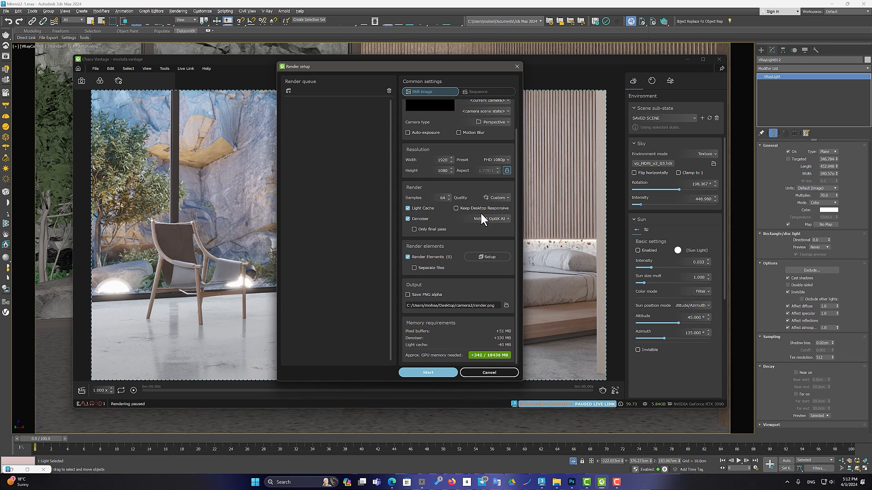
pyautogui.click(459, 208)
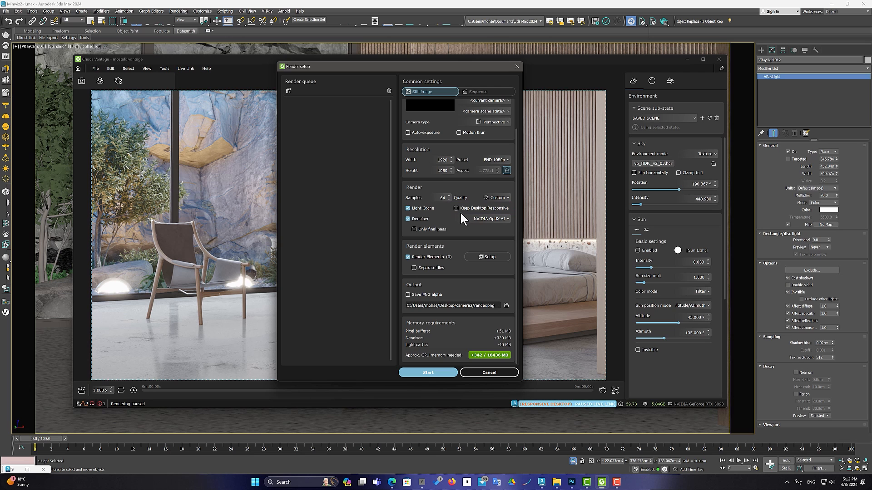
pyautogui.click(455, 208)
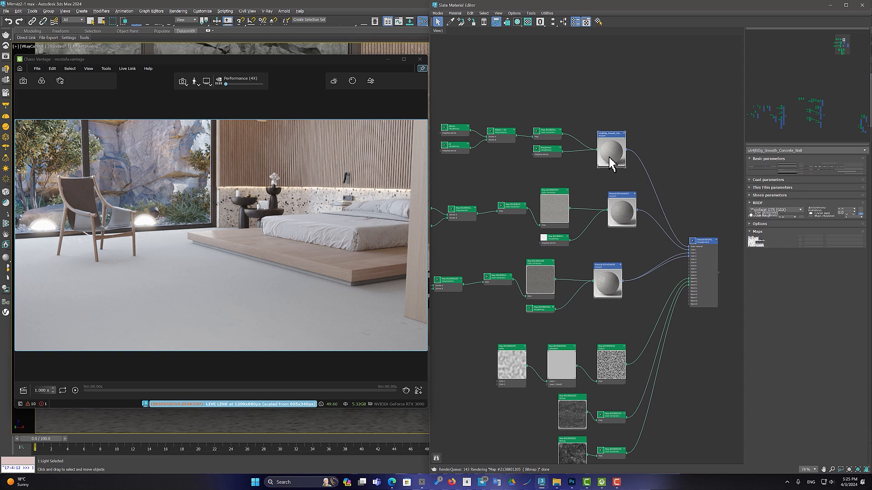
# Adjust the concrete floor material's Reflection colour brightness so the floor turns glossy.
pyautogui.click(610, 149)
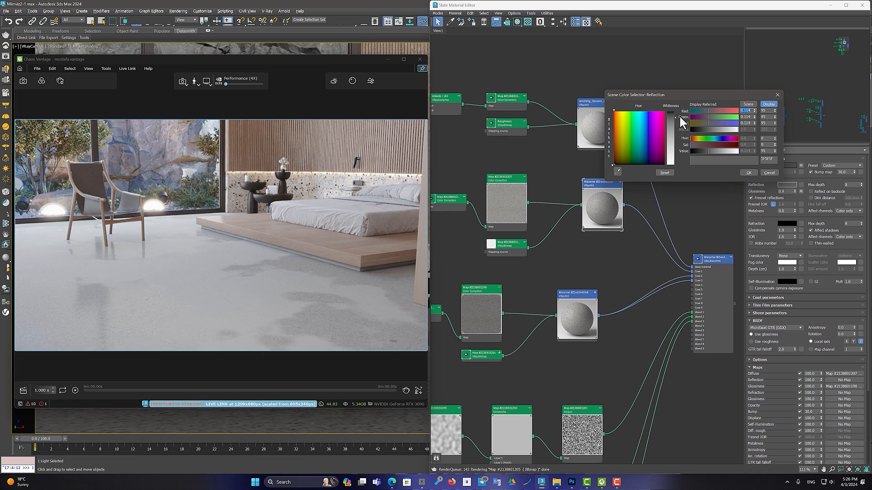
pyautogui.click(748, 173)
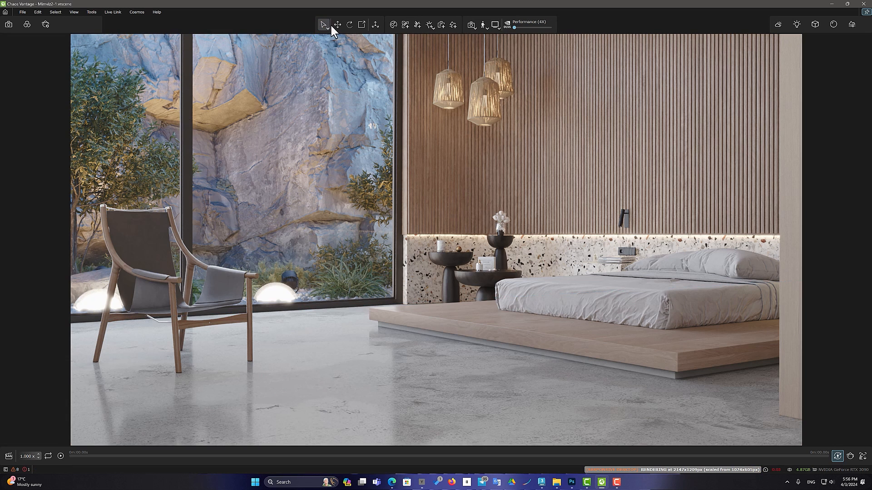
# Hide Light Gizmos via the View filter so lamps show no gizmos.
pyautogui.click(336, 24)
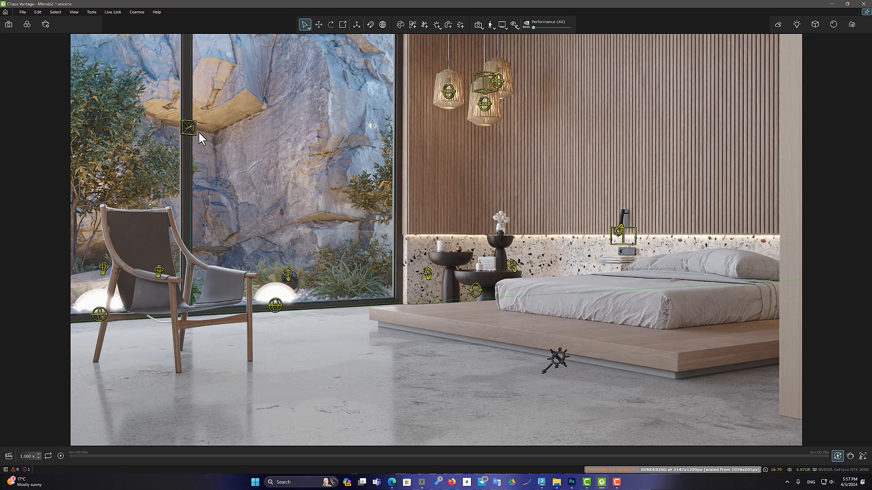
pyautogui.click(512, 24)
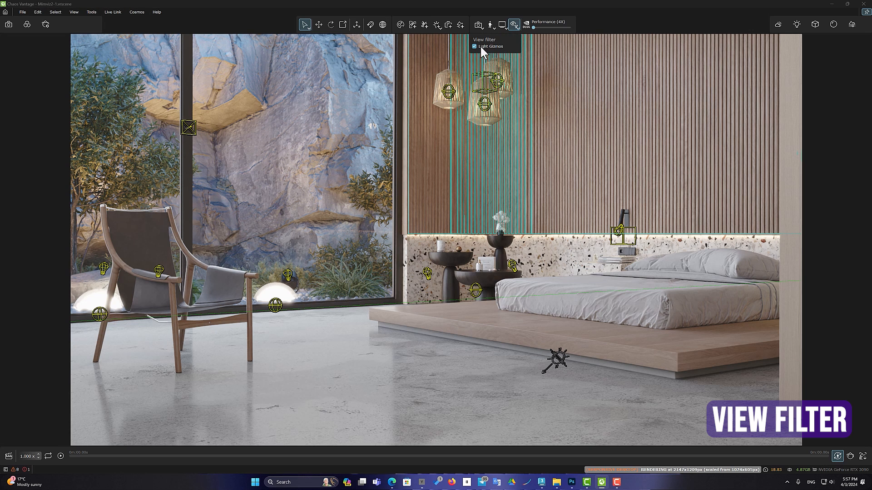
pyautogui.click(474, 46)
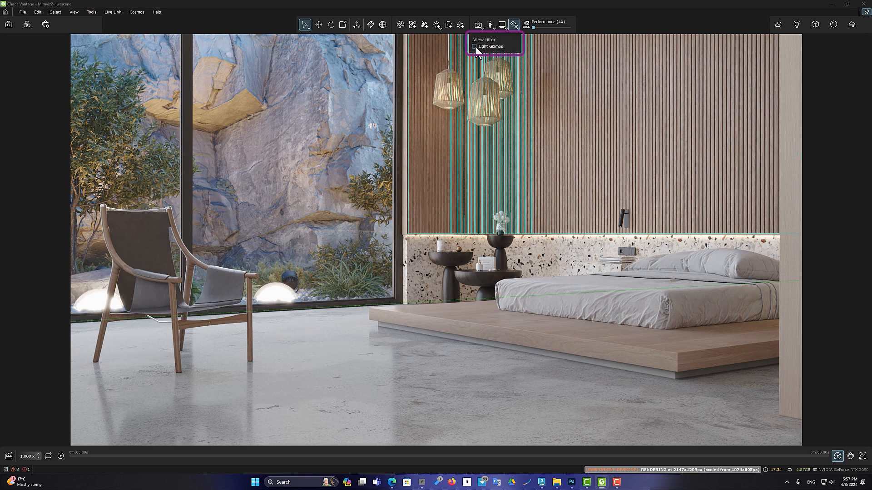
pyautogui.click(475, 46)
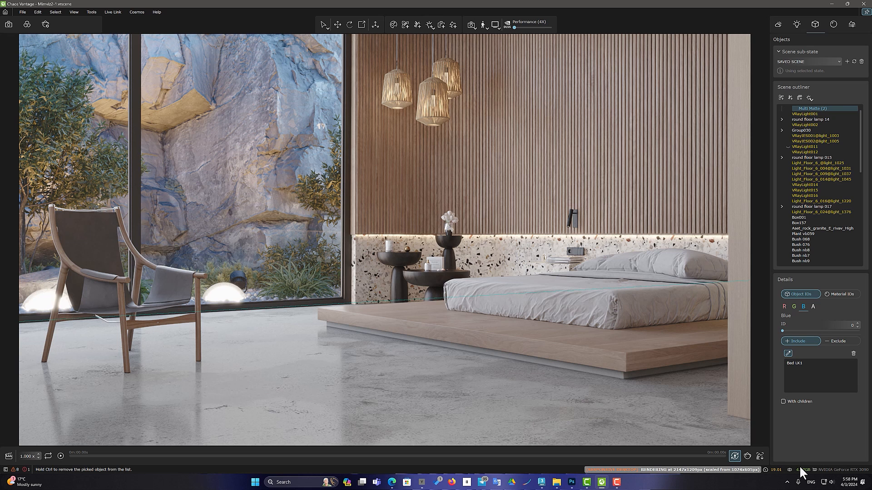
# Bring up the High Quality Render setup after assigning the bed to the Multi Matte blue channel.
pyautogui.click(748, 456)
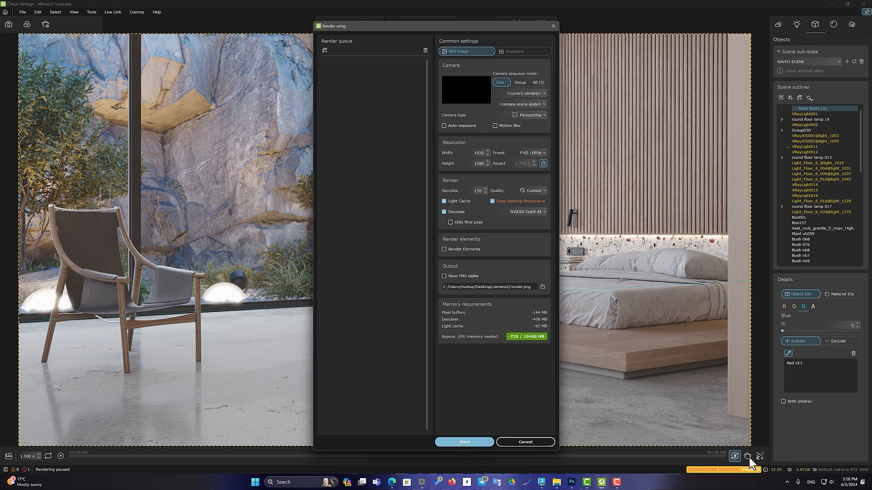
# Enable Render Elements and add the Multi Matte elements for separate-file output.
pyautogui.click(444, 249)
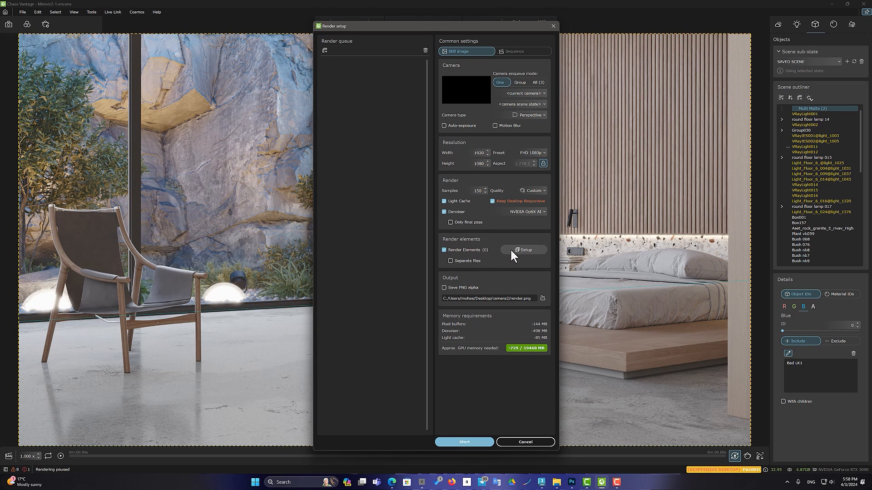
pyautogui.click(524, 250)
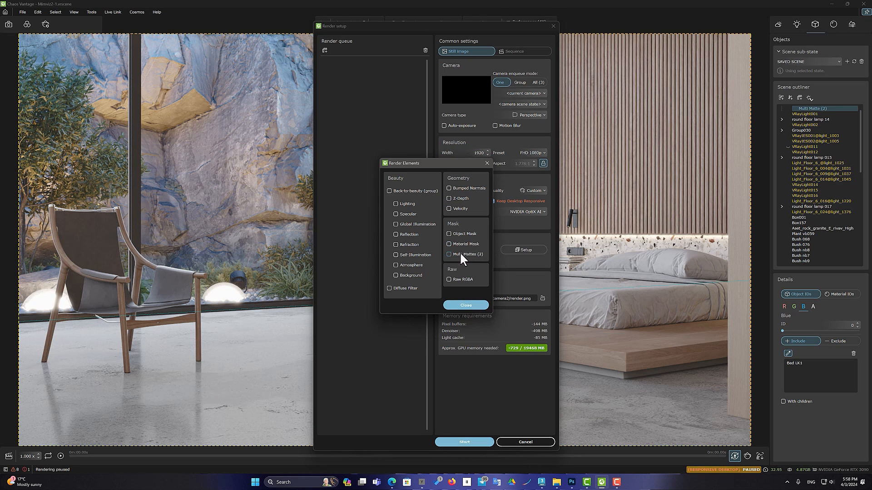
pyautogui.click(465, 305)
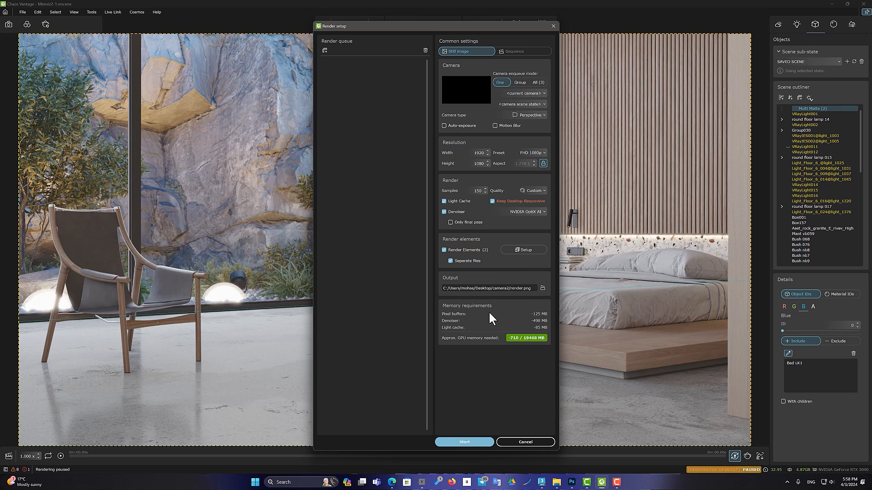